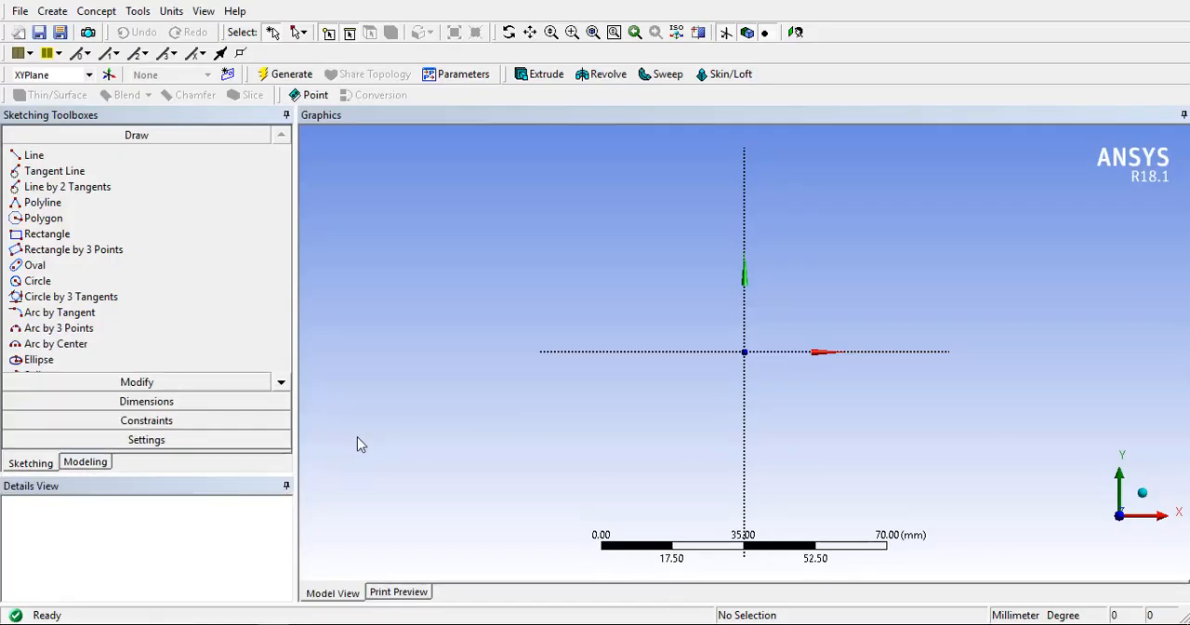
- Select the XY plane in the model tree and enter sketching on it
click(86, 461)
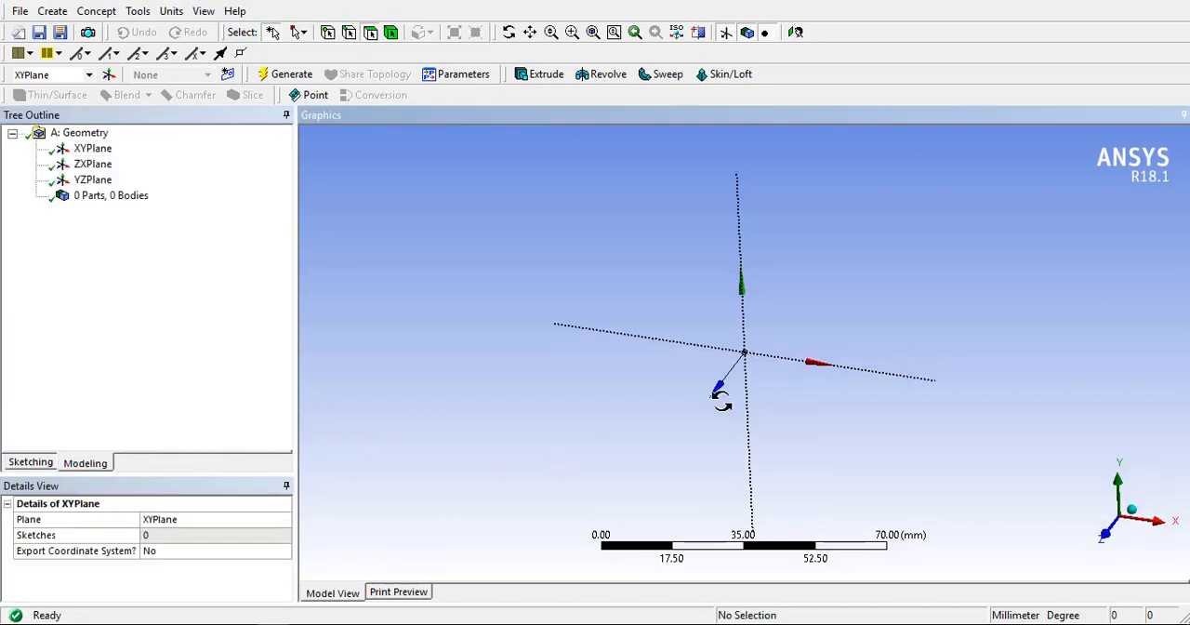
scroll(down, 3)
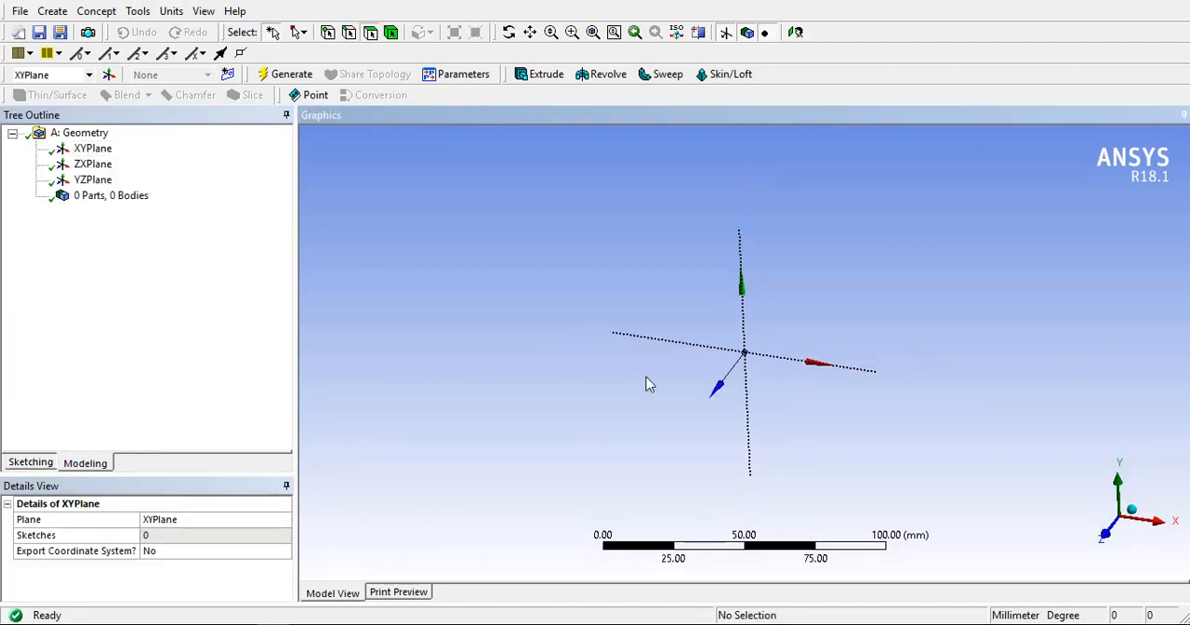
click(93, 149)
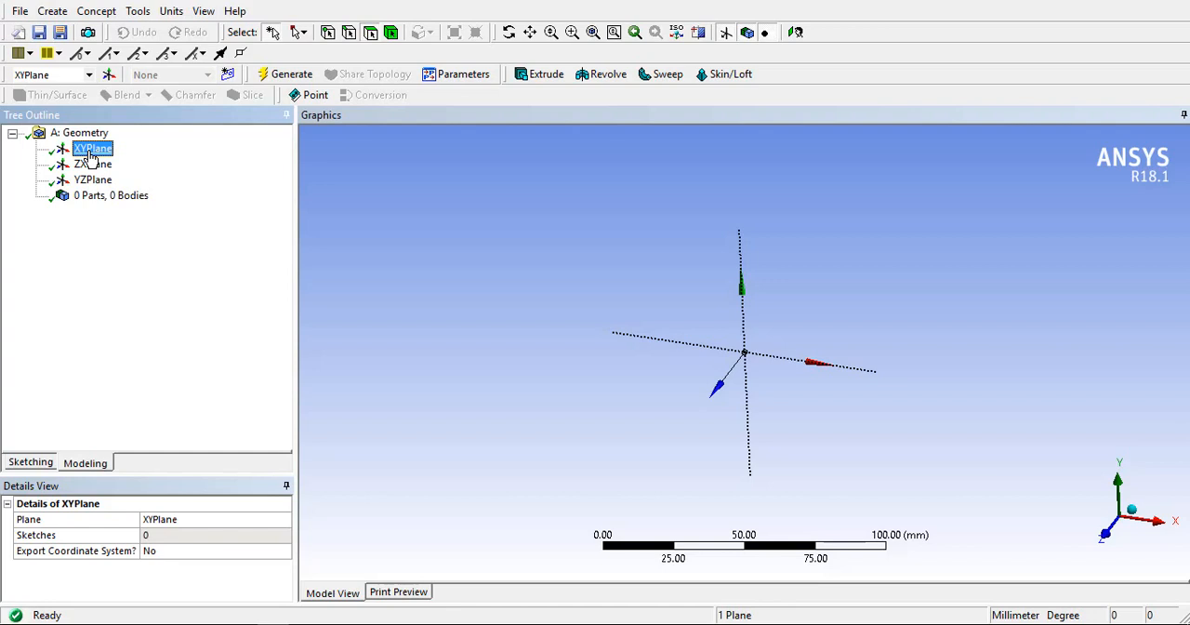
click(30, 461)
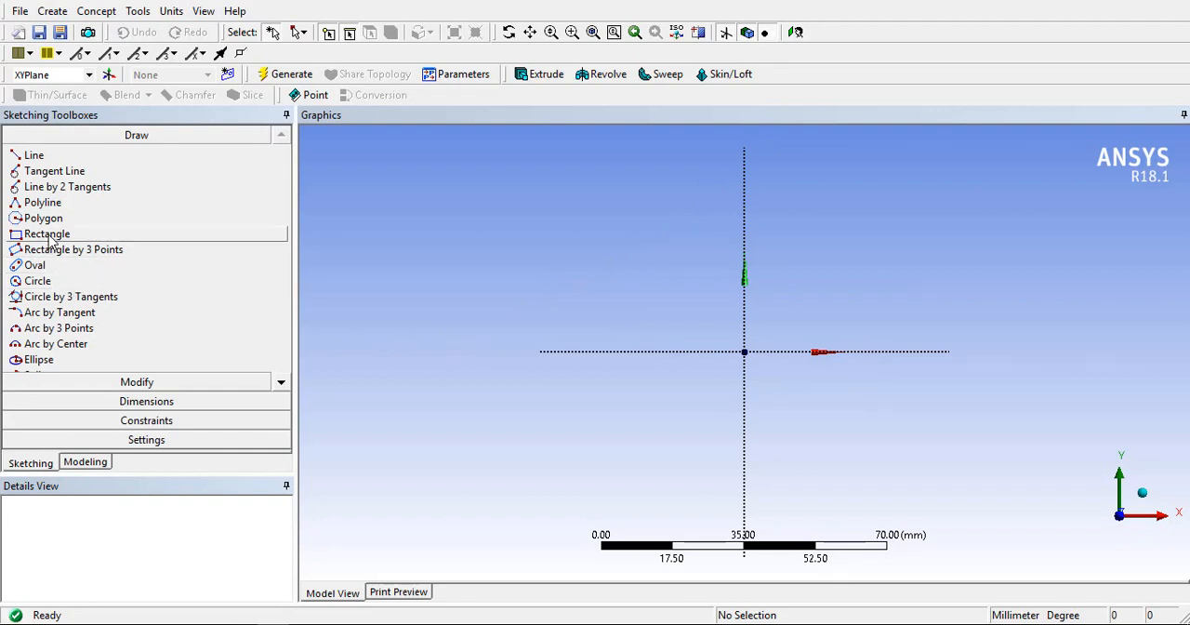
- Draw the first rectangle of the I-profile with the Rectangle tool
click(47, 234)
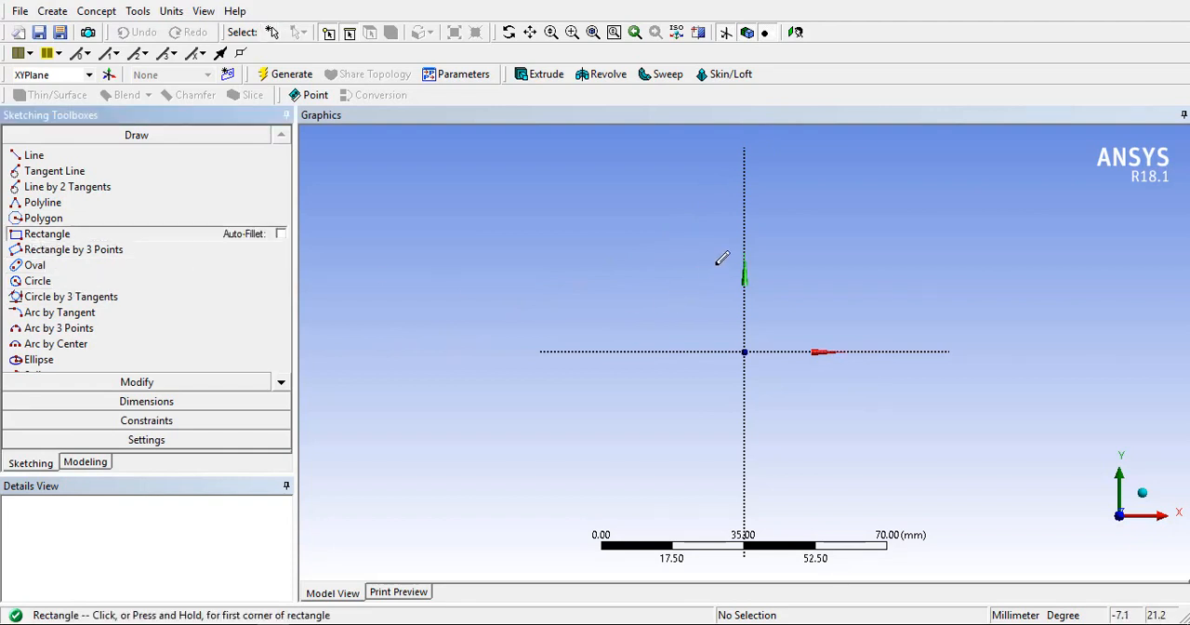
drag(714, 268, 774, 426)
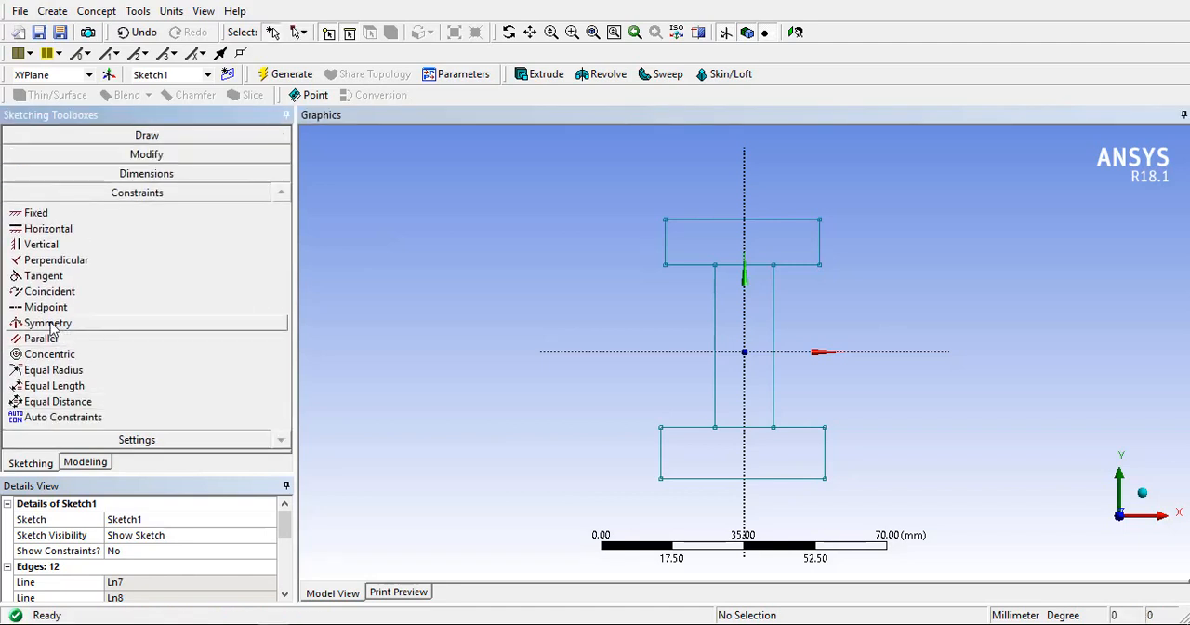
- Apply Symmetry about the vertical axis to the I-profile edges, then pick a new symmetry axis
click(48, 324)
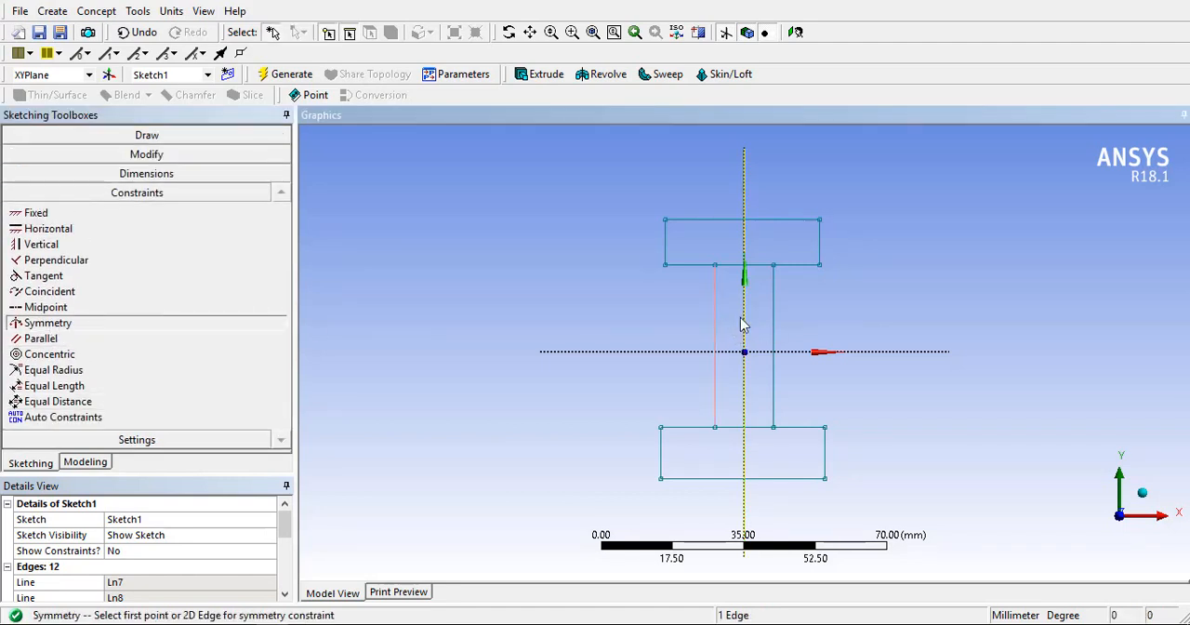
right_click(743, 323)
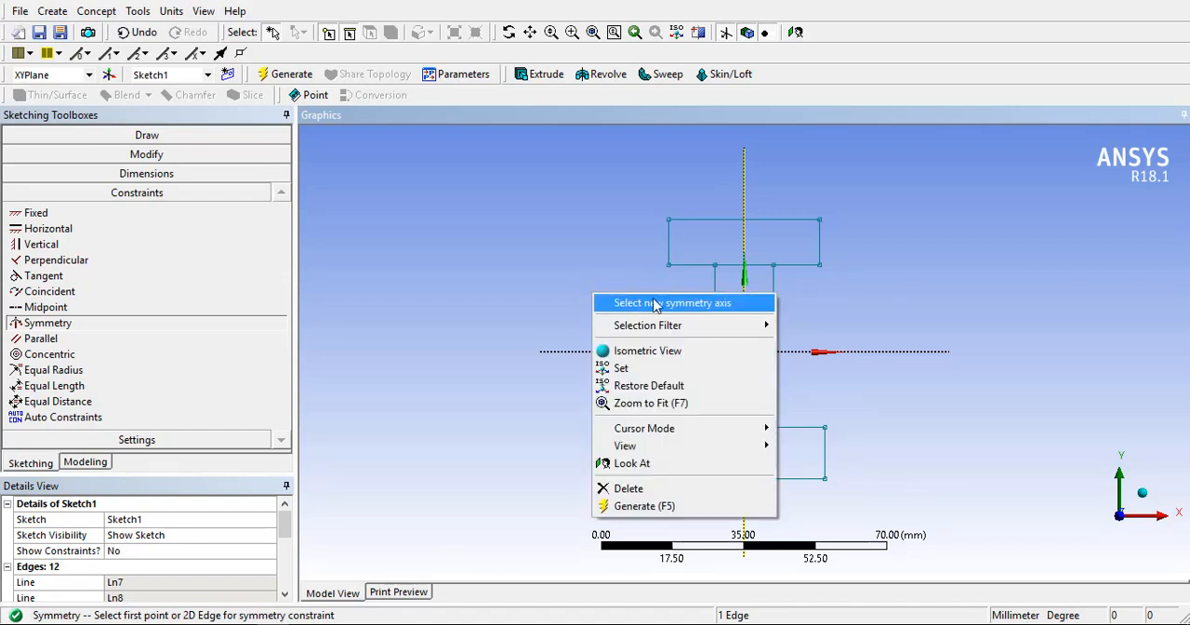
click(671, 301)
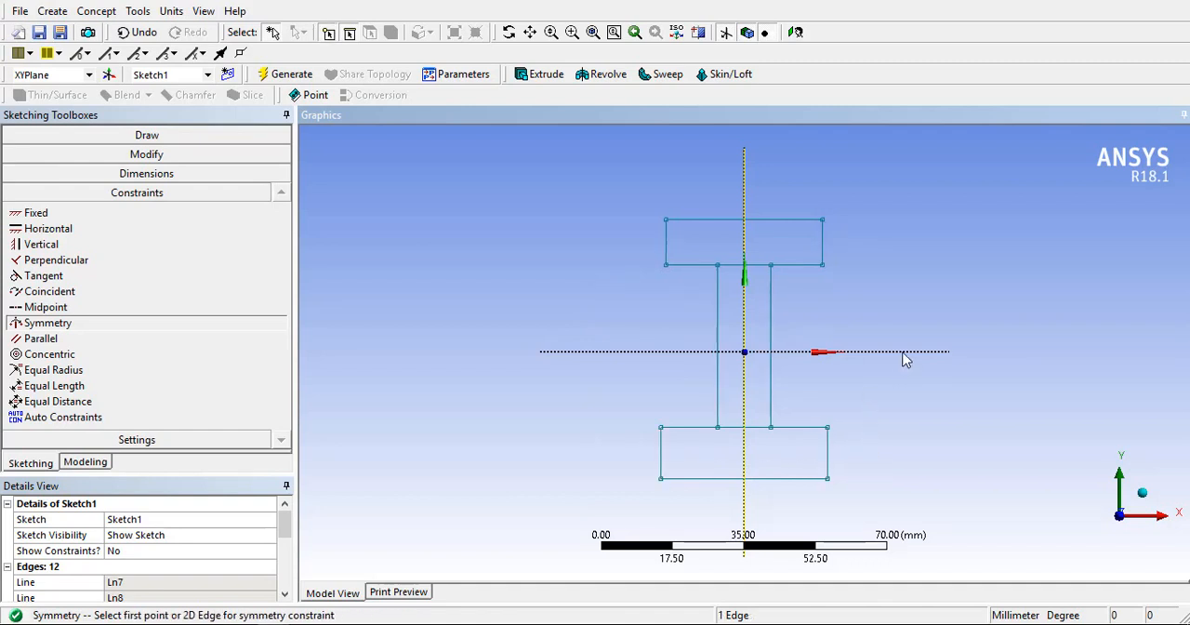
mouse_move(926, 290)
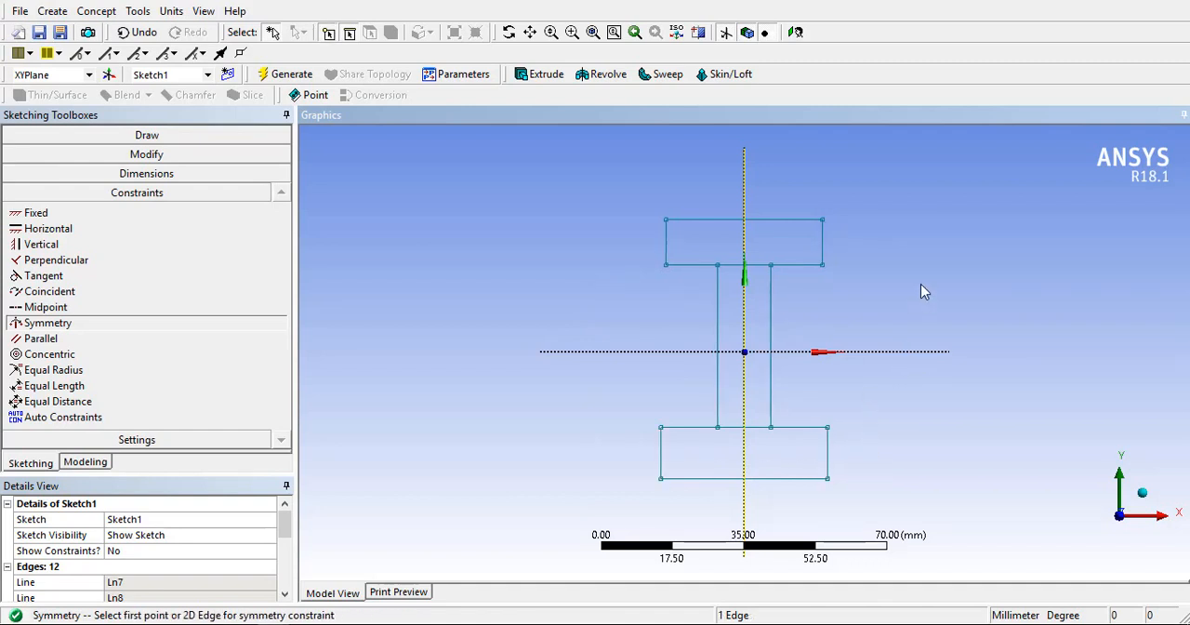
right_click(926, 290)
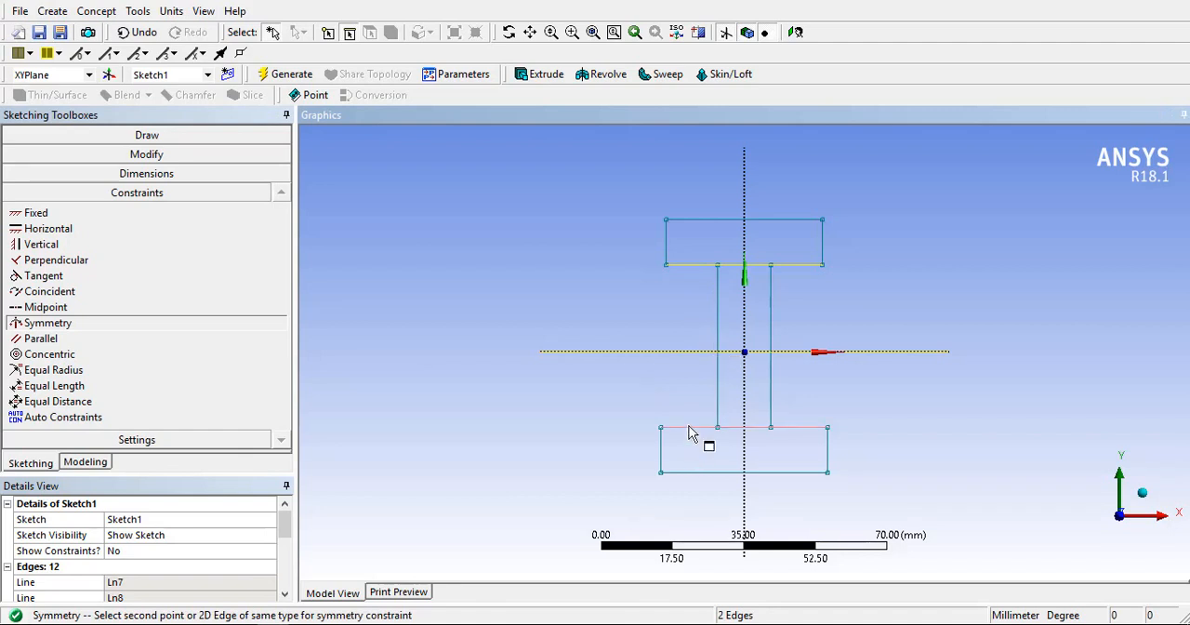
- Pick a flange edge to dimension the I-profile (40, 10, 10, 50 mm)
click(145, 172)
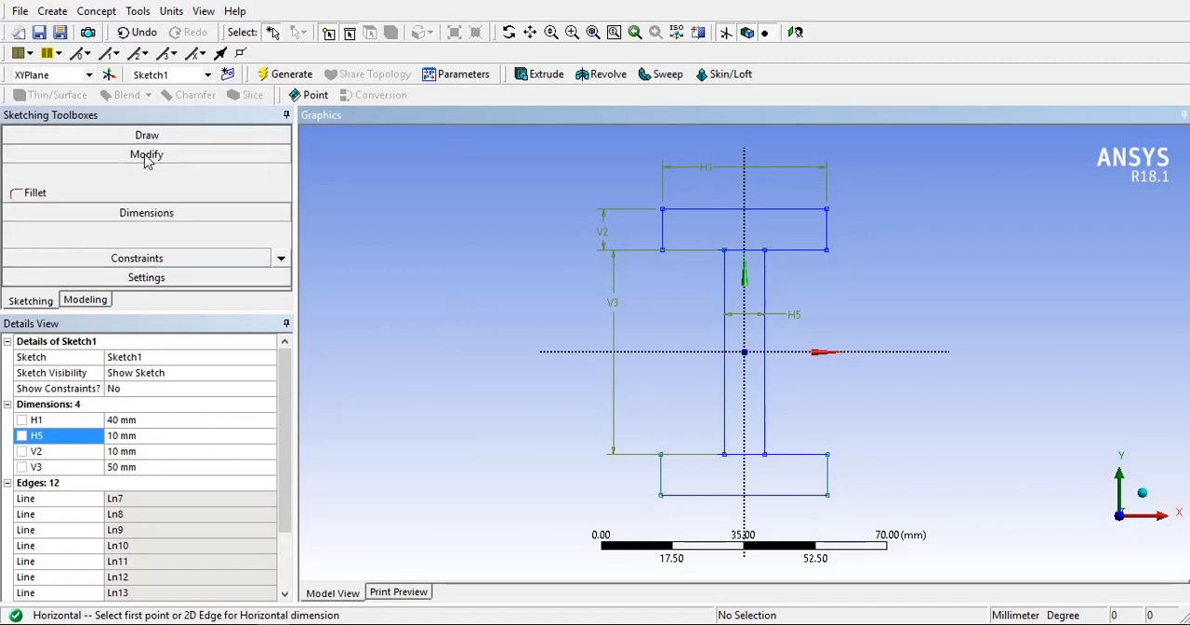
- Trim an overlapping line segment where the web meets a flange using Modify > Trim
click(145, 153)
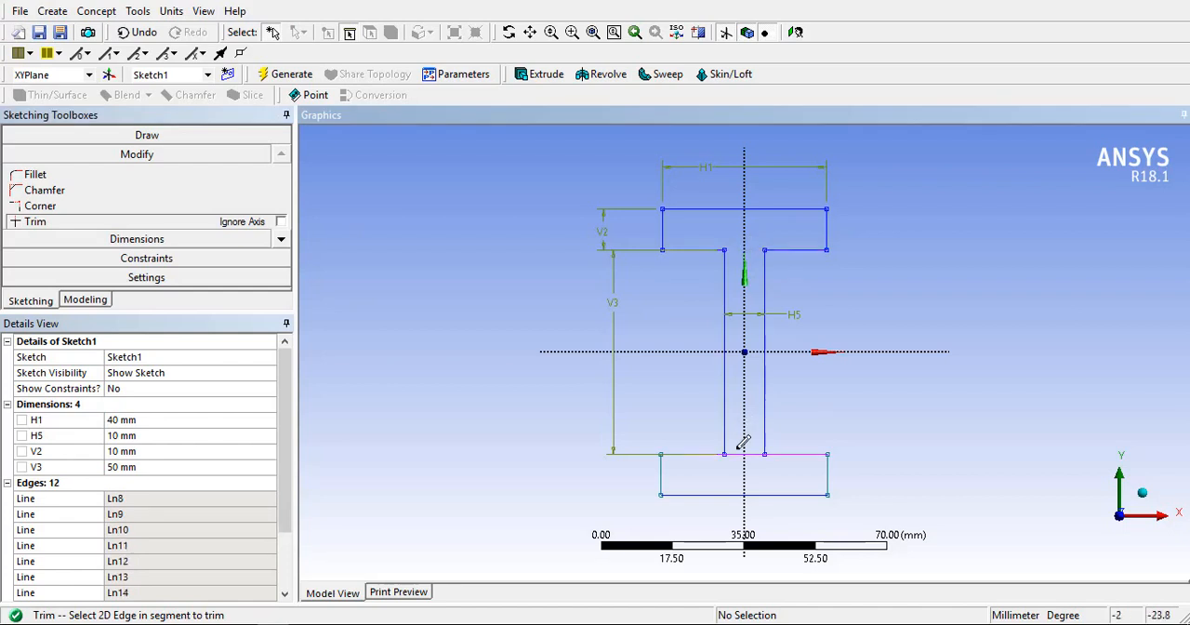
click(736, 454)
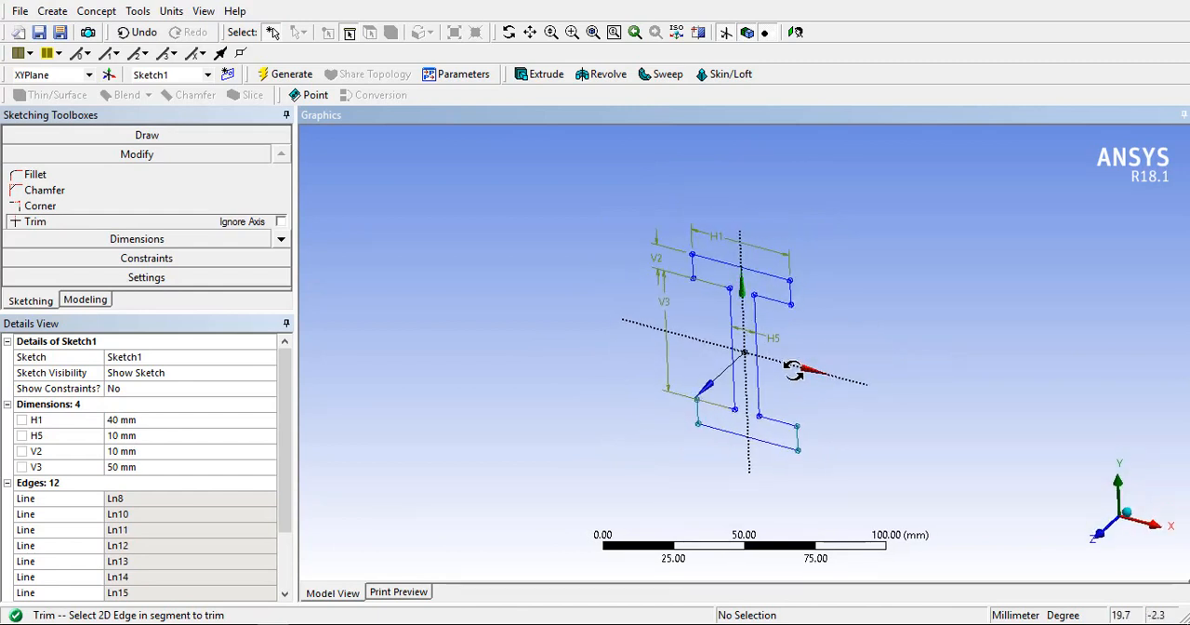
- Extrude Sketch1 to a depth of 100 mm and generate the solid I-beam
click(547, 75)
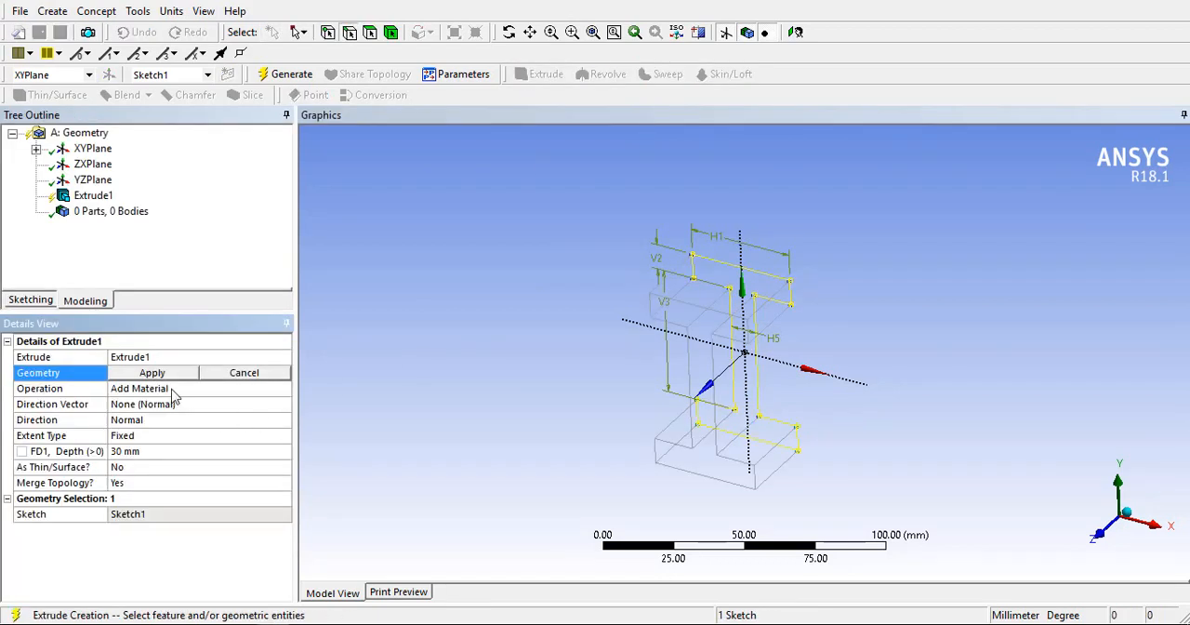
click(153, 372)
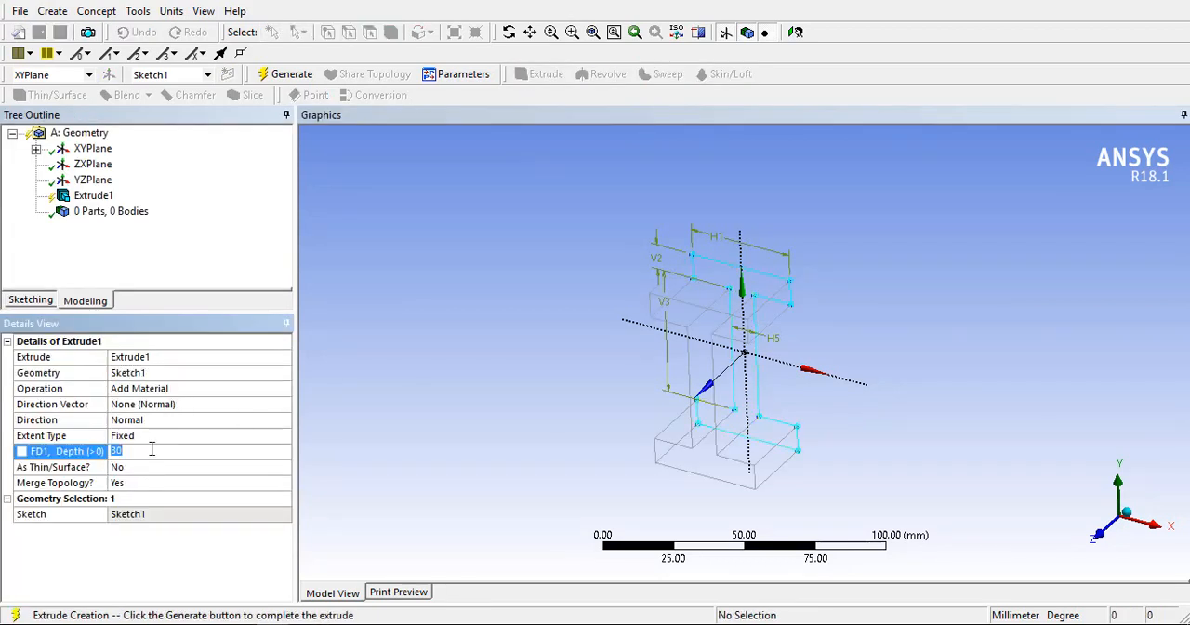
click(290, 74)
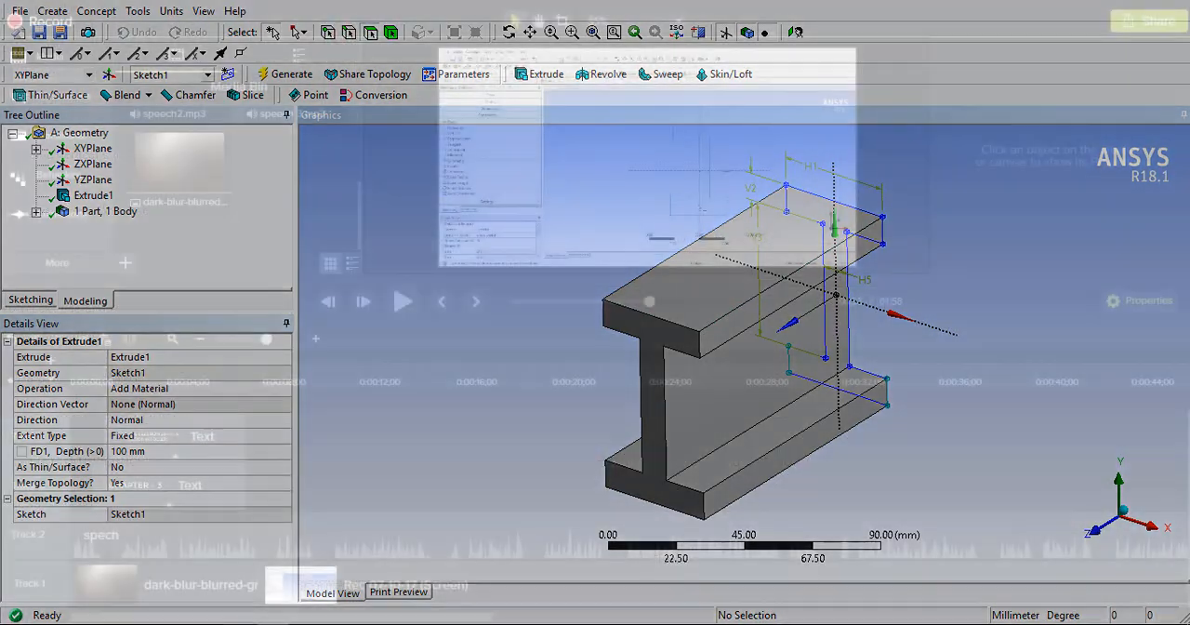
- Keep millimetres as the unit and start a line sketch on the XY plane
click(172, 11)
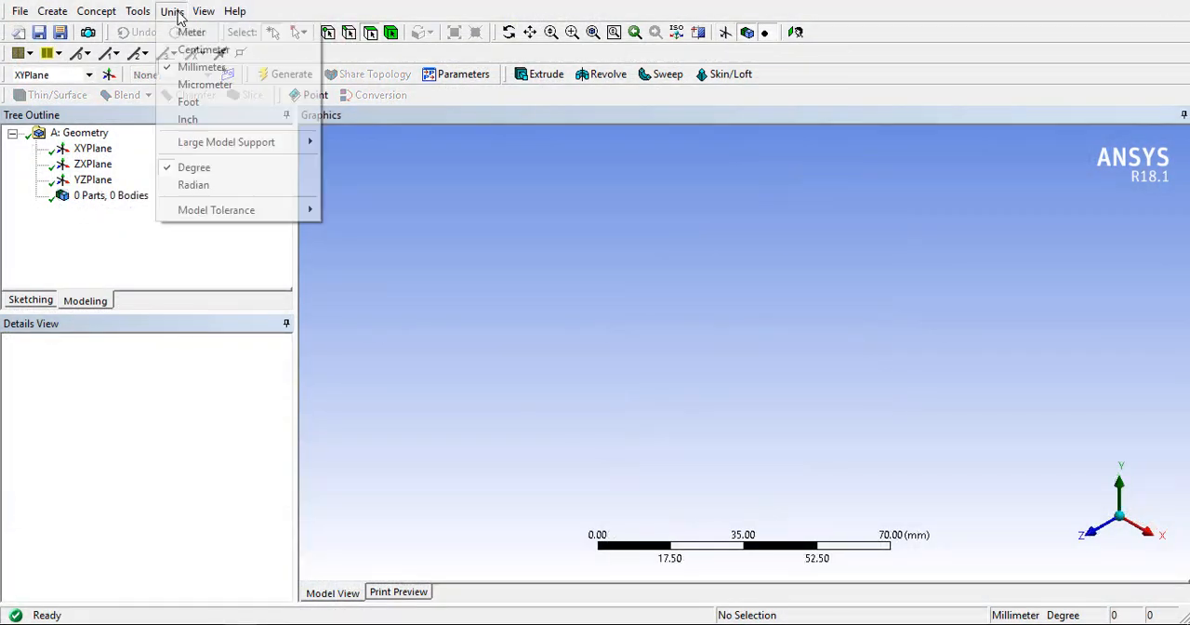
click(543, 364)
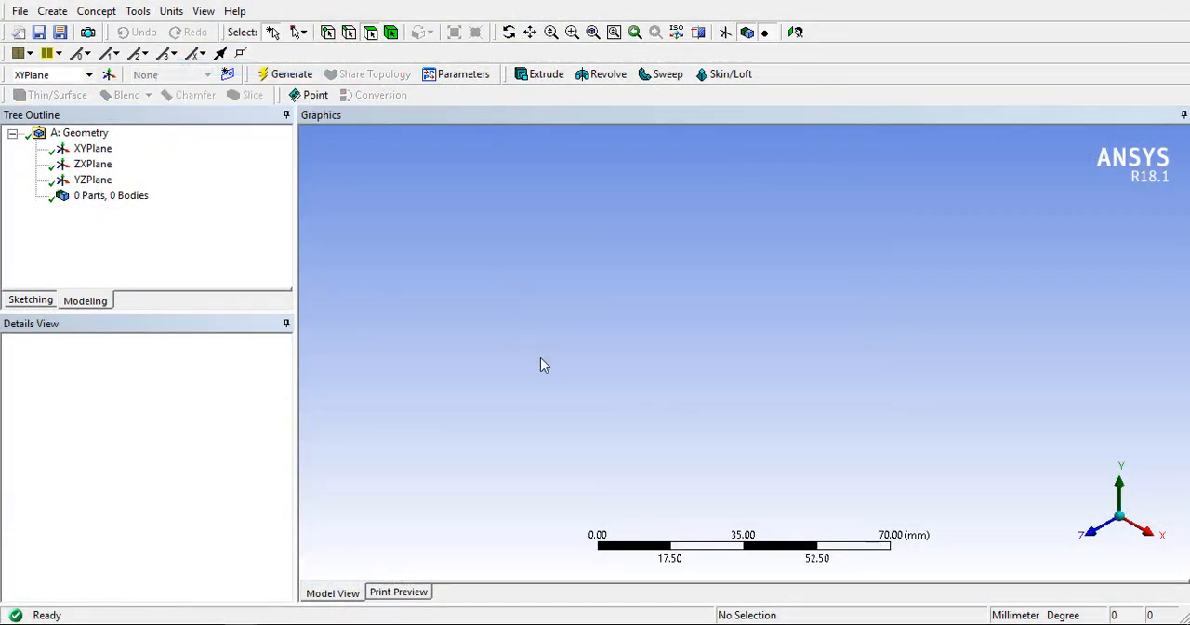
click(30, 300)
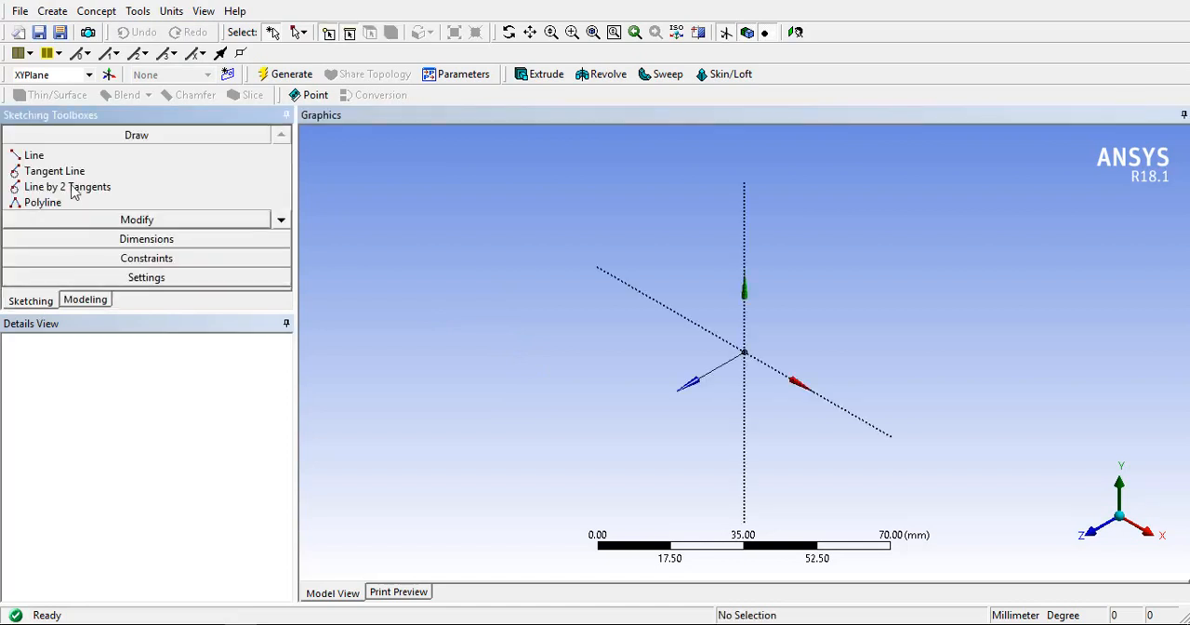
click(33, 154)
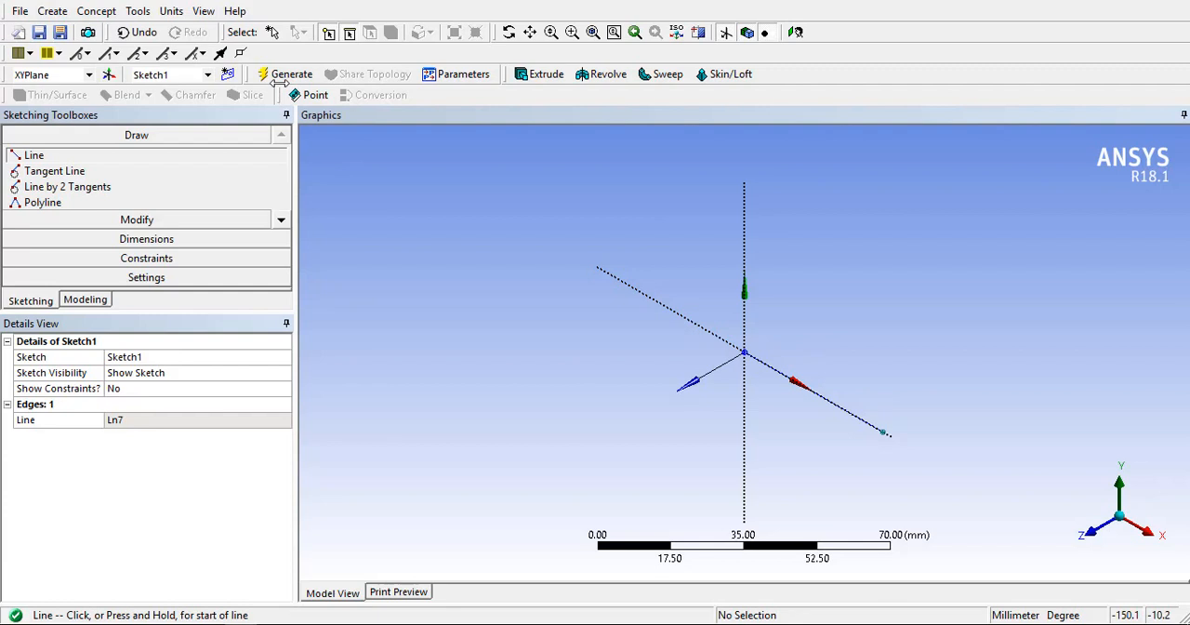
- Create Line1 from Sketch1 via Concept > Lines From Sketches and generate it
click(96, 11)
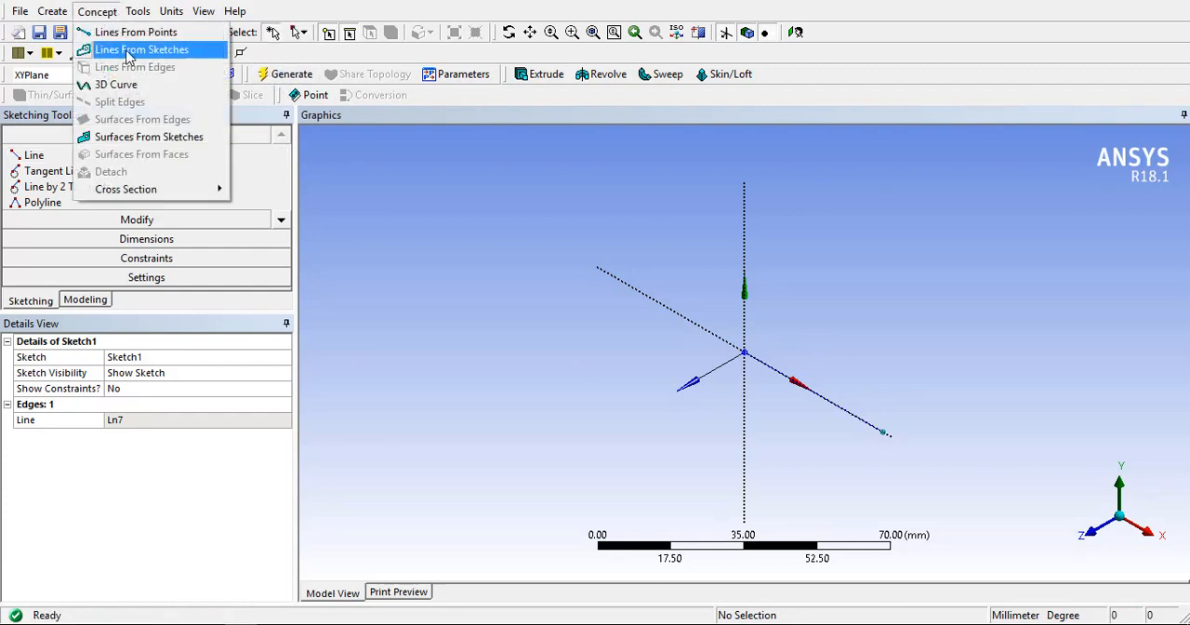
click(141, 48)
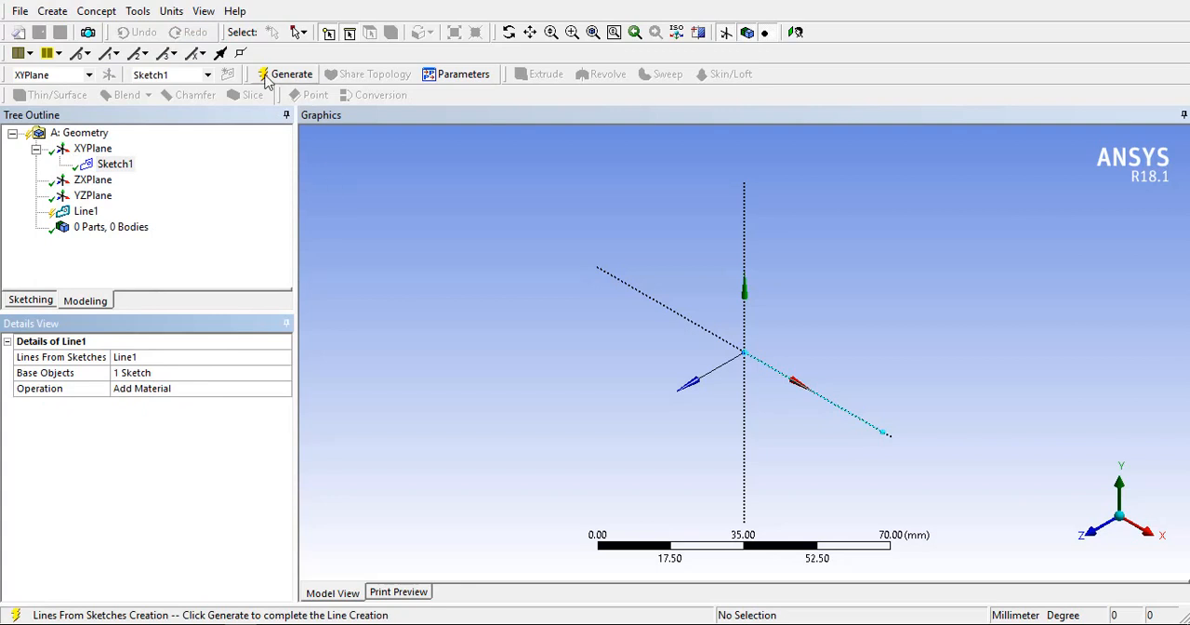
click(291, 74)
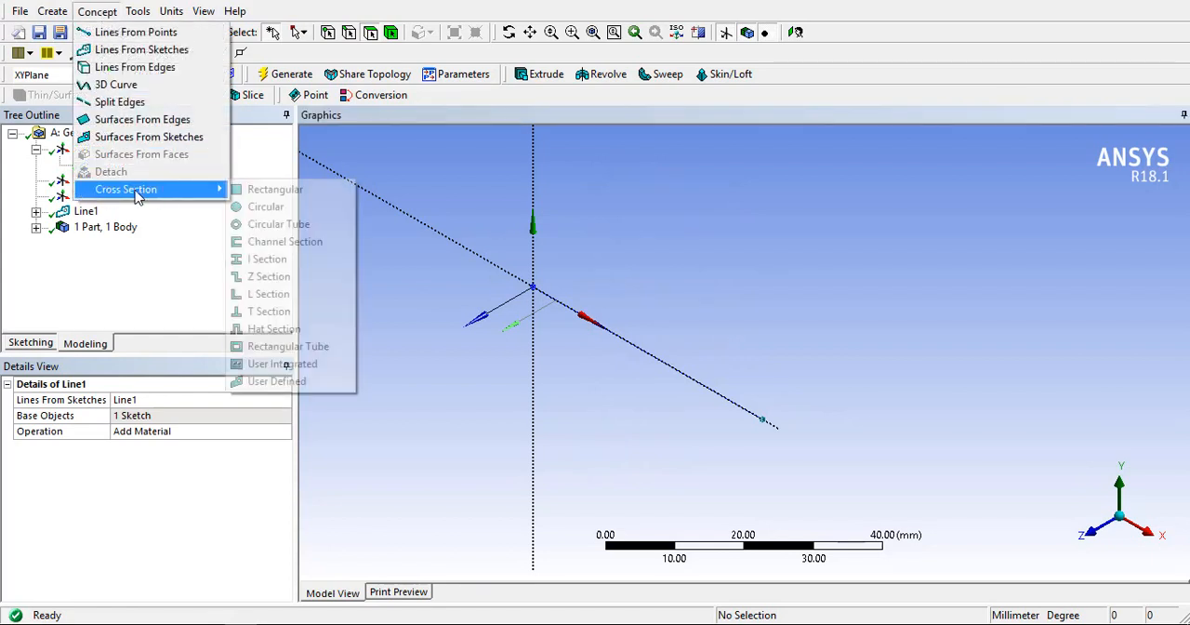
mouse_move(268, 276)
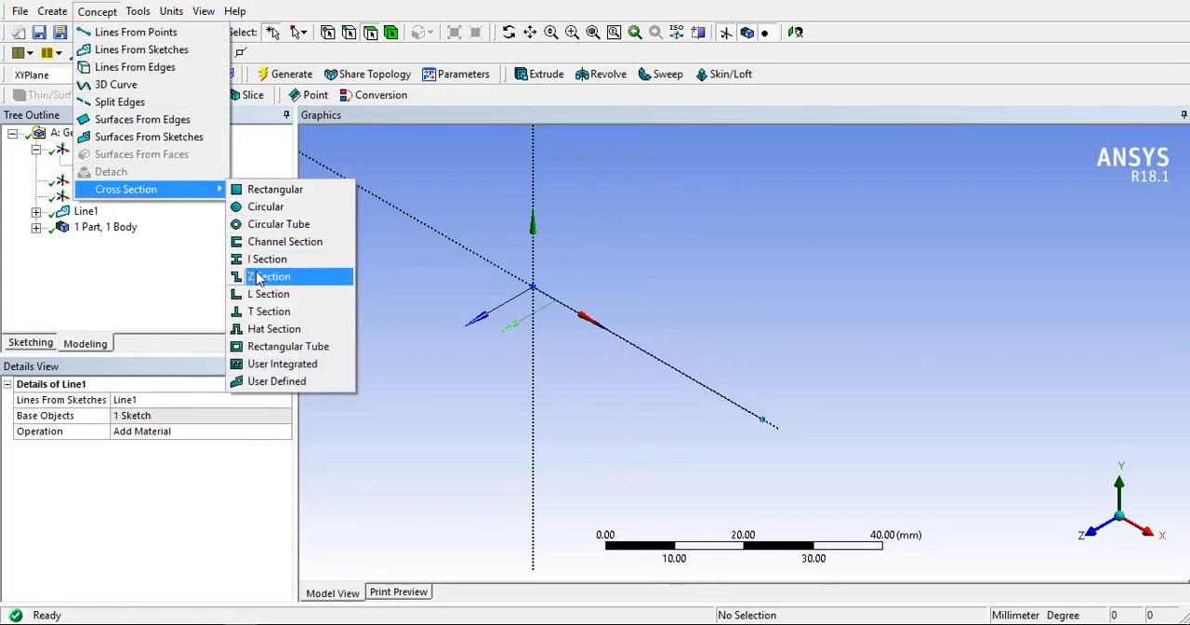
mouse_move(268, 259)
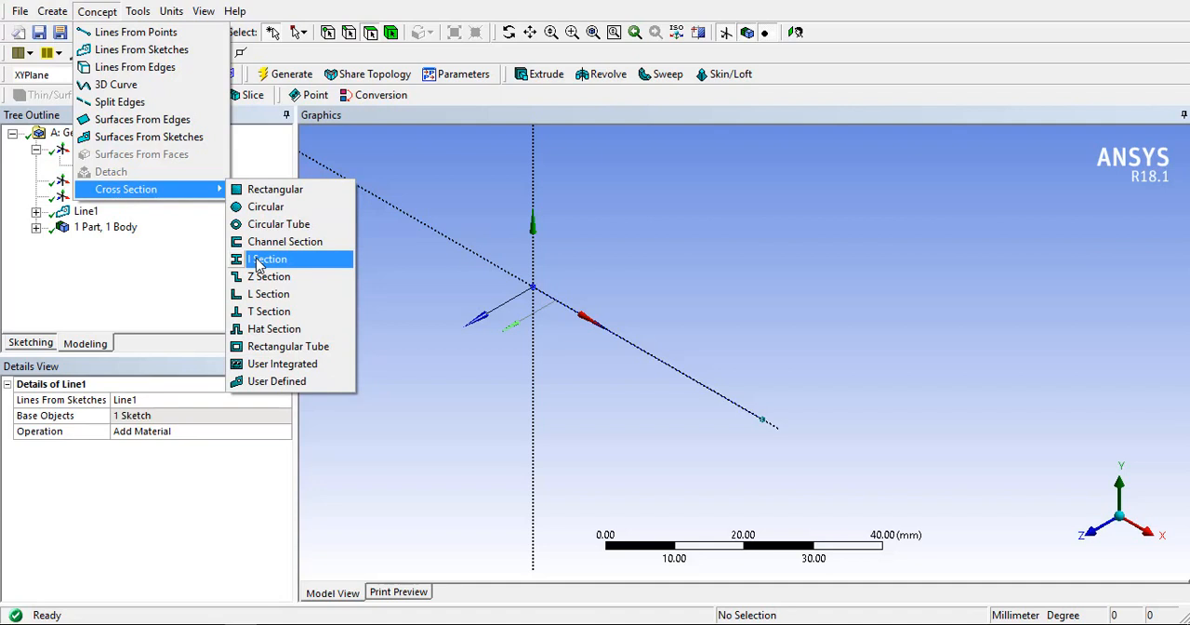
- Add an I Section cross section (I1) from the Concept menu
click(268, 258)
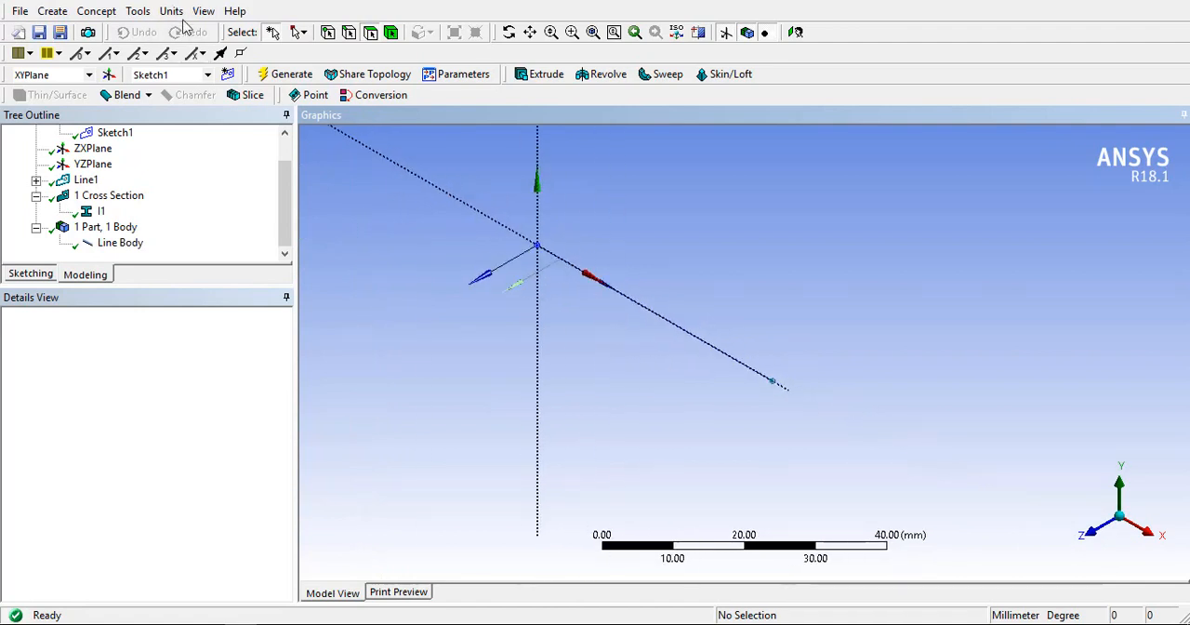
- Enable View > Cross Section Solids to show the line body as a solid I-beam
click(205, 11)
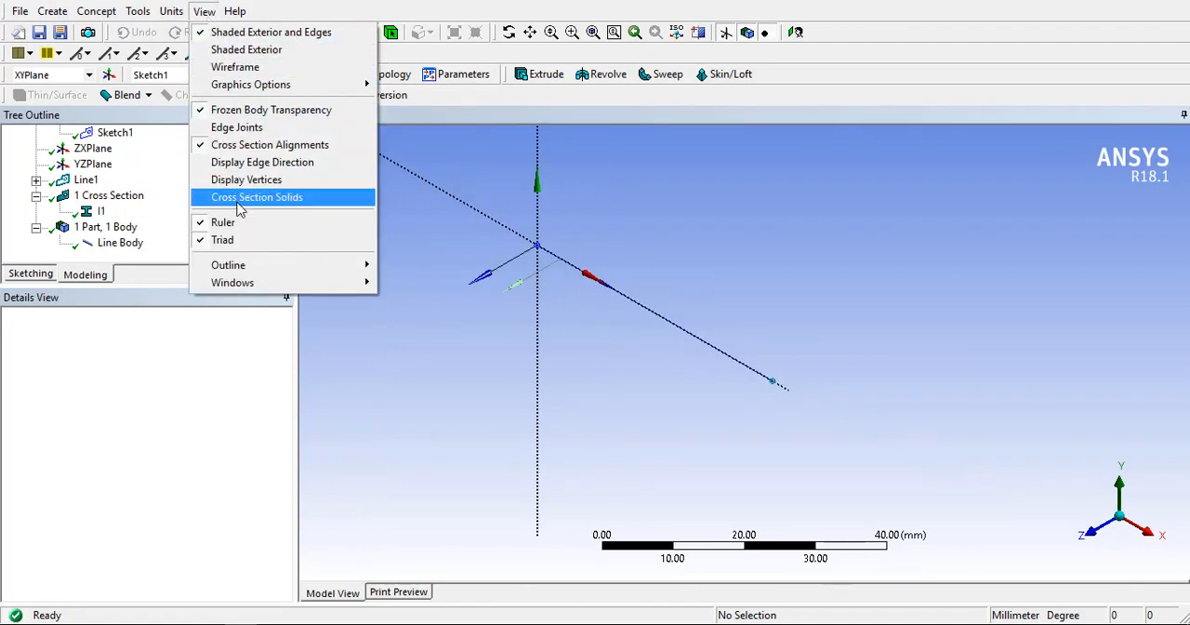
click(257, 197)
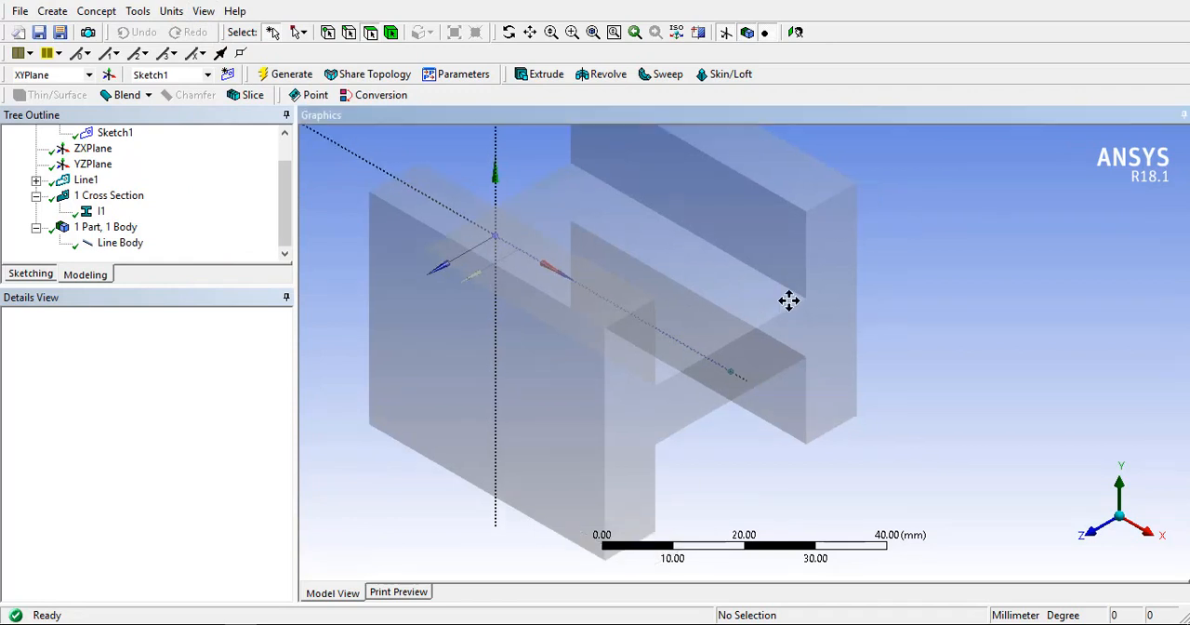